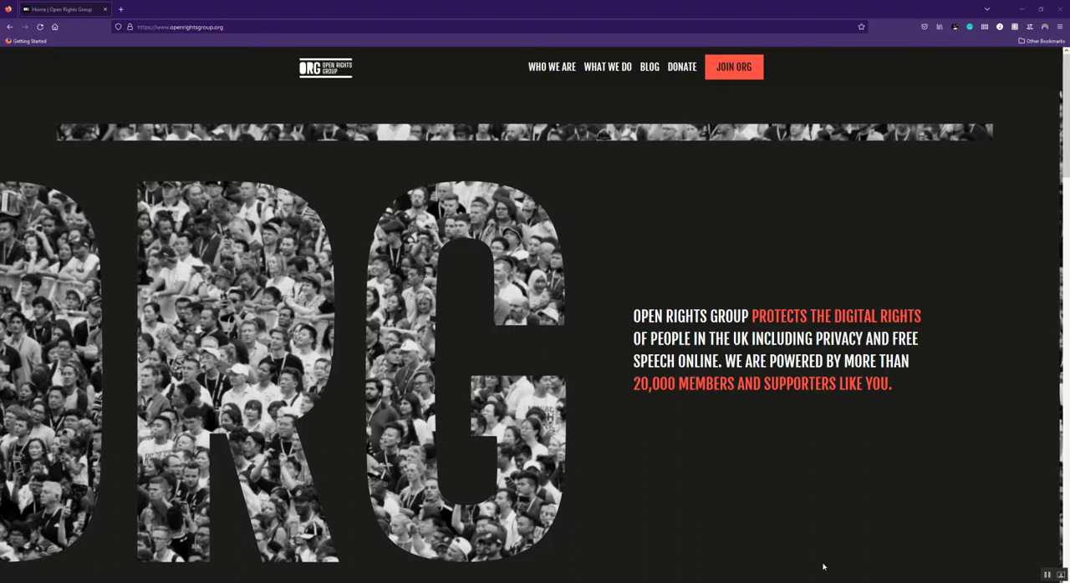
- Scroll down the ORG home page to the Campaign With Us section
scroll(down, 3)
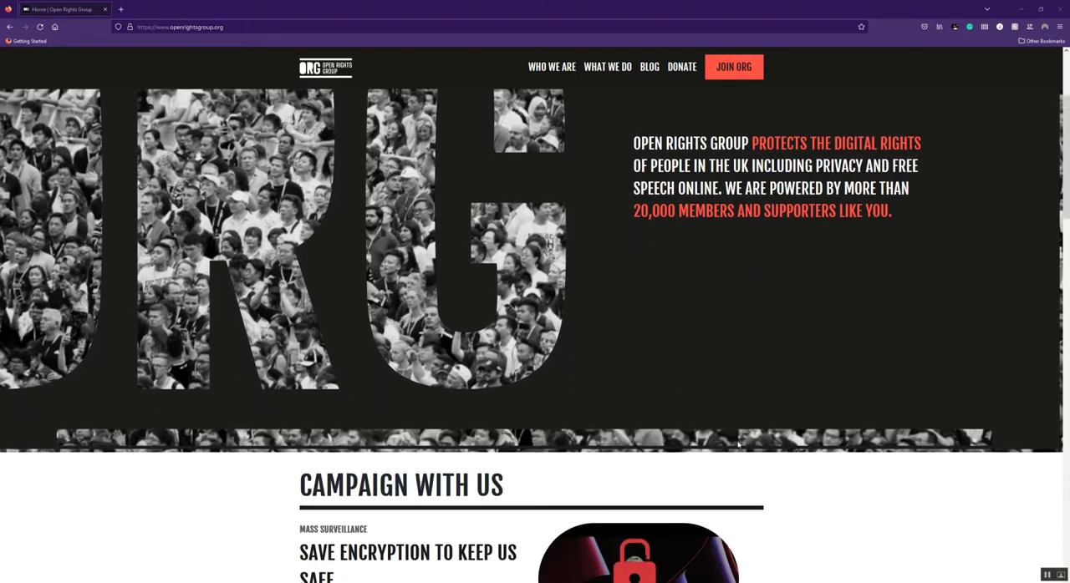
scroll(down, 3)
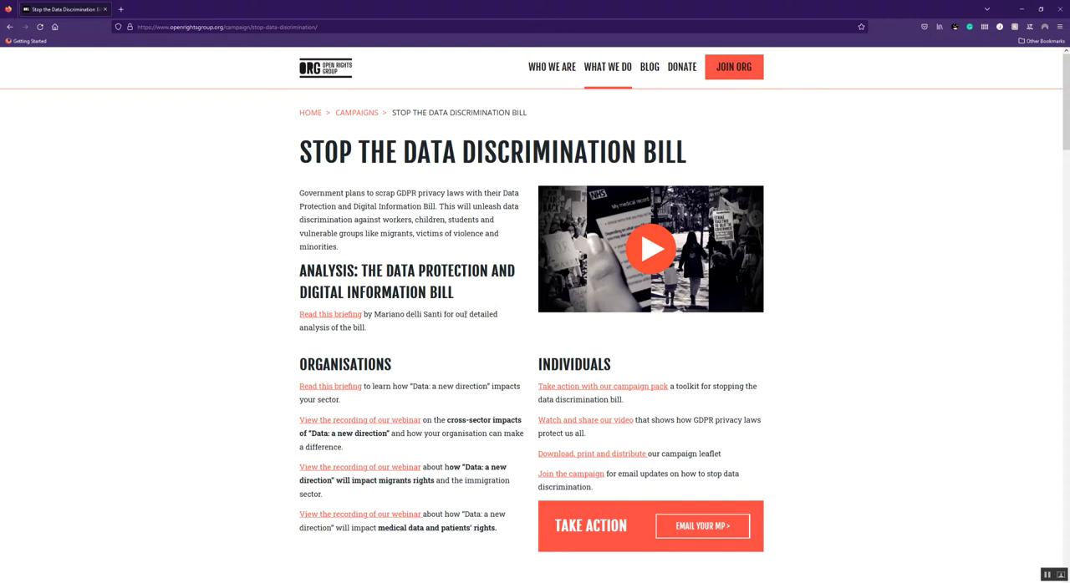
mouse_move(330, 315)
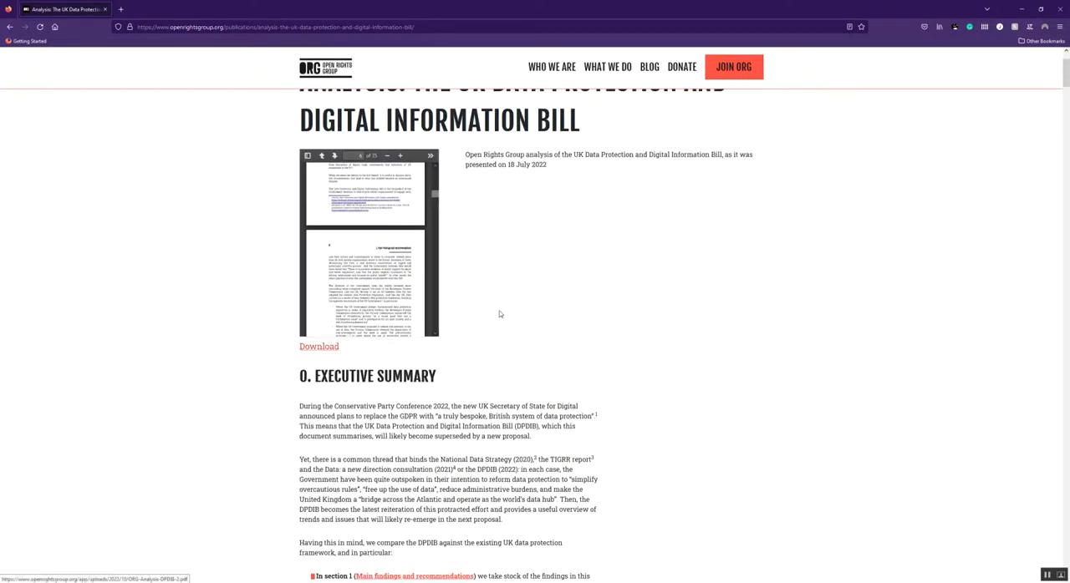
- Scroll through the bill analysis briefing's Executive Summary
scroll(down, 3)
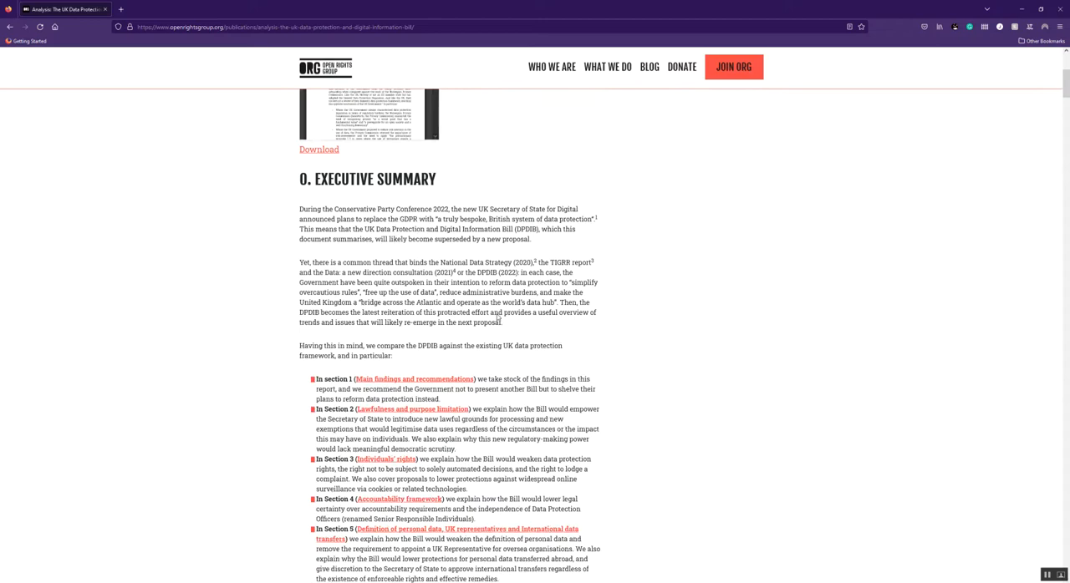
scroll(down, 3)
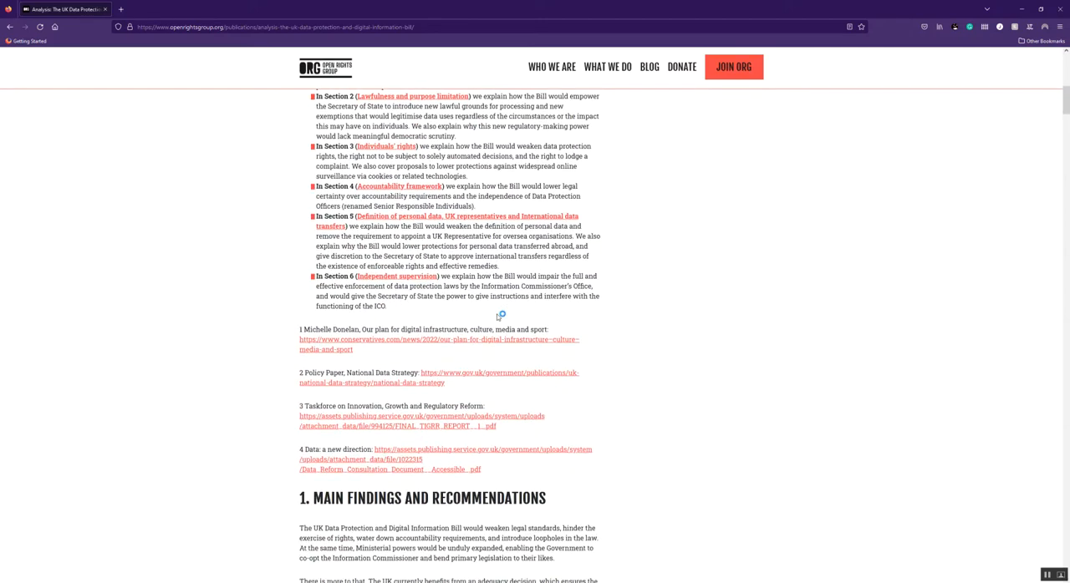
scroll(down, 3)
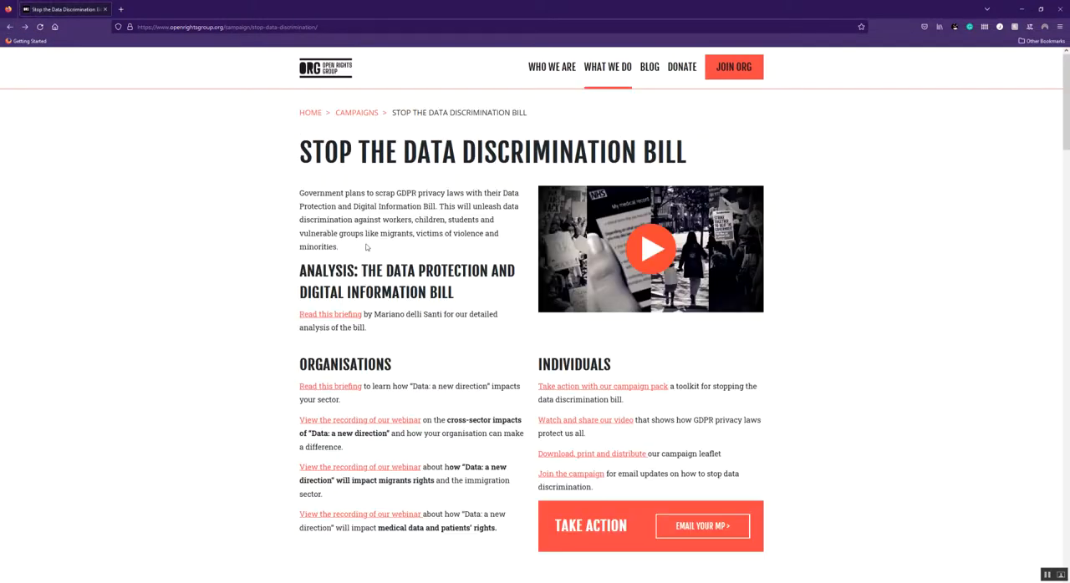
- Scroll the campaign page past the Organisations and Individuals resource lists
scroll(down, 3)
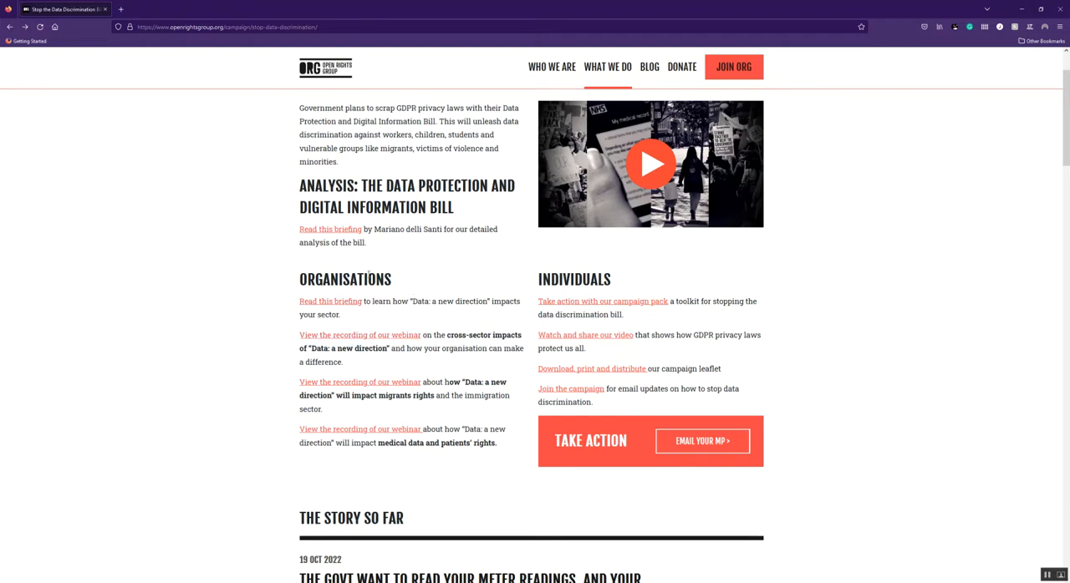
mouse_move(377, 293)
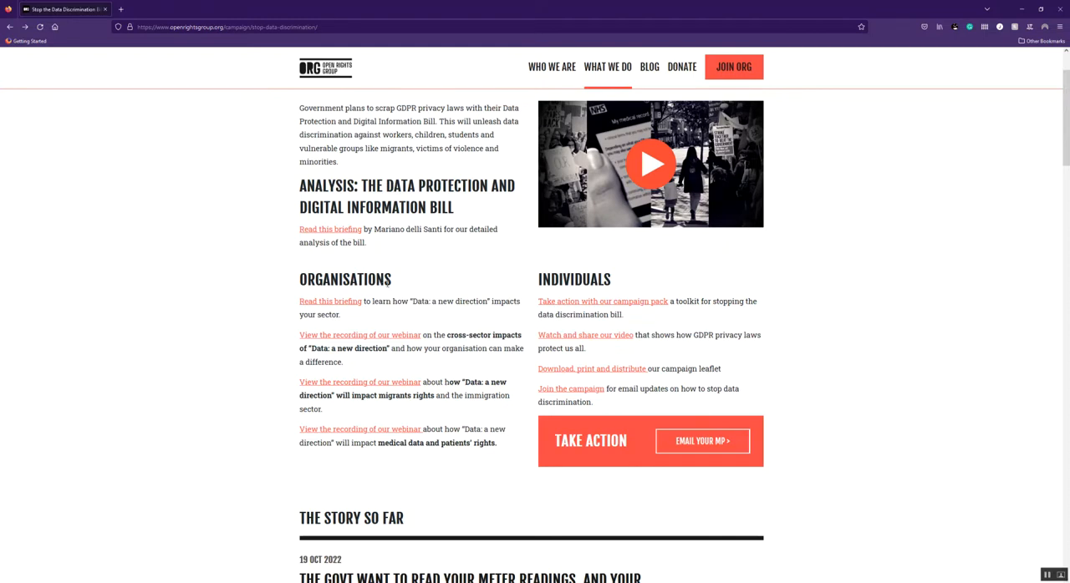
mouse_move(387, 284)
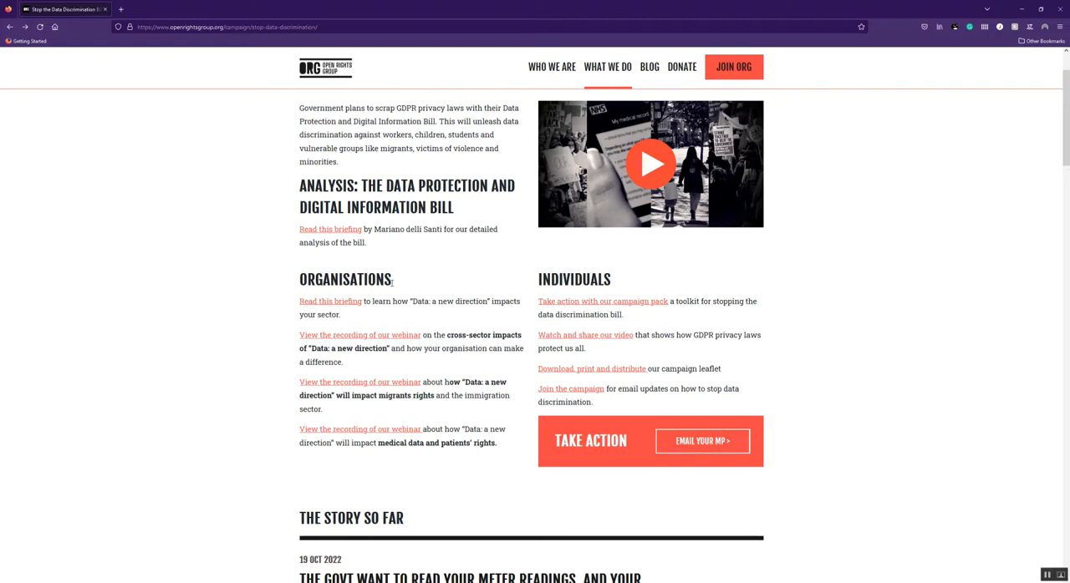
mouse_move(402, 283)
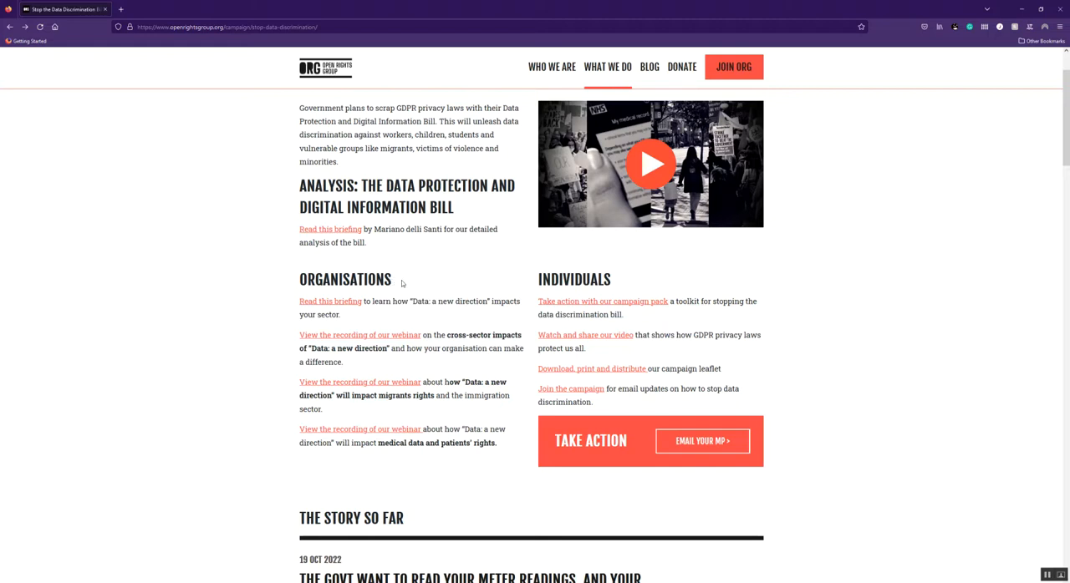
mouse_move(446, 255)
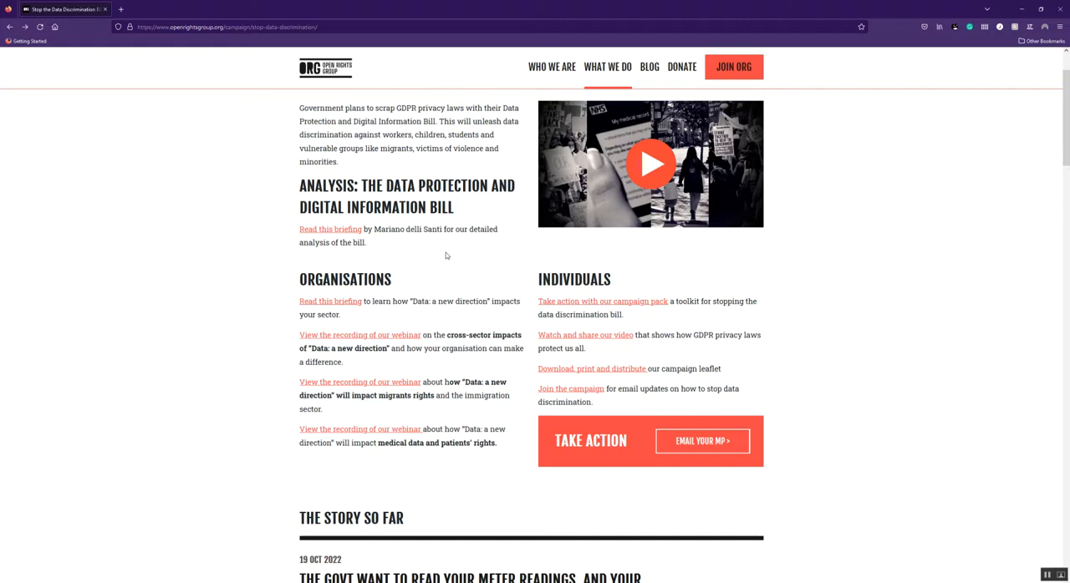
mouse_move(649, 305)
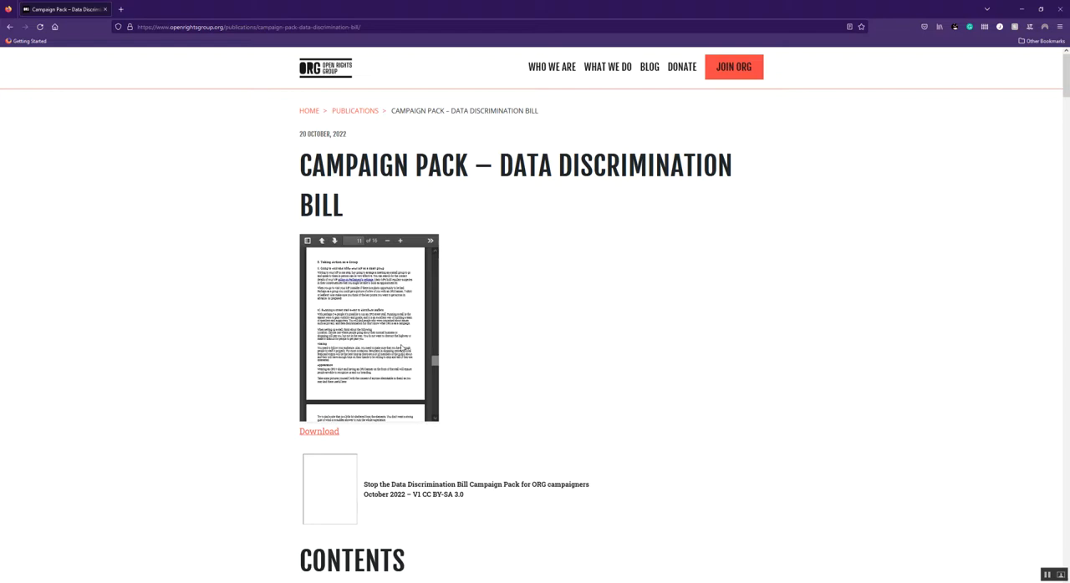
mouse_move(401, 349)
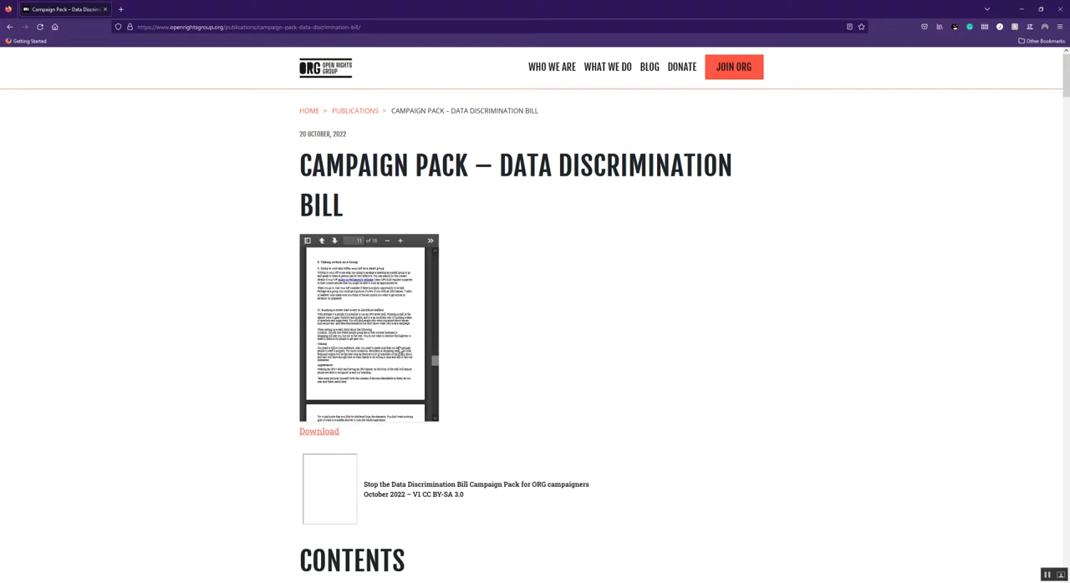
mouse_move(397, 348)
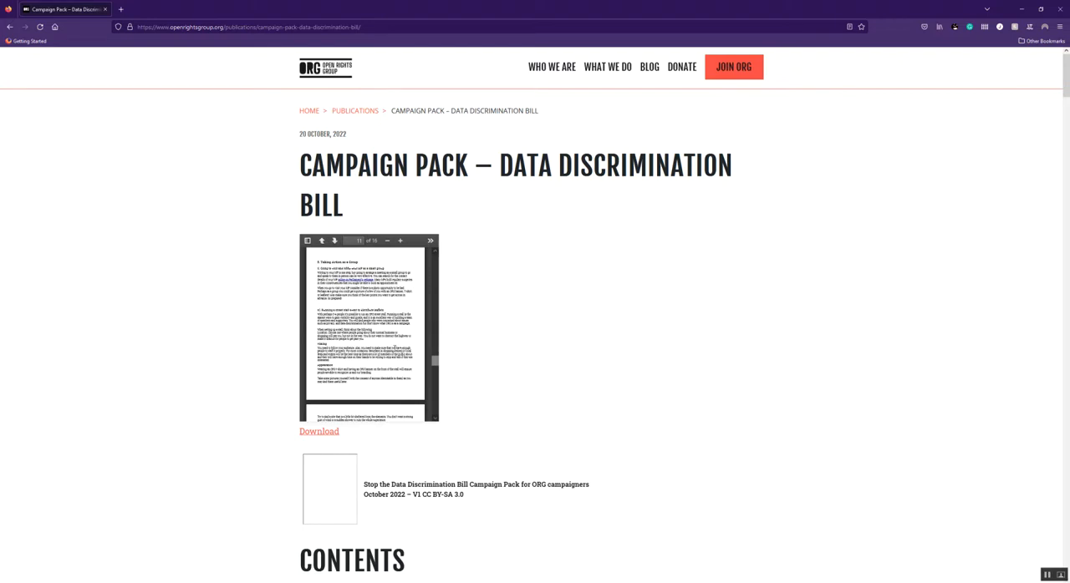
- Scroll the embedded Campaign Pack PDF to its next page
scroll(down, 3)
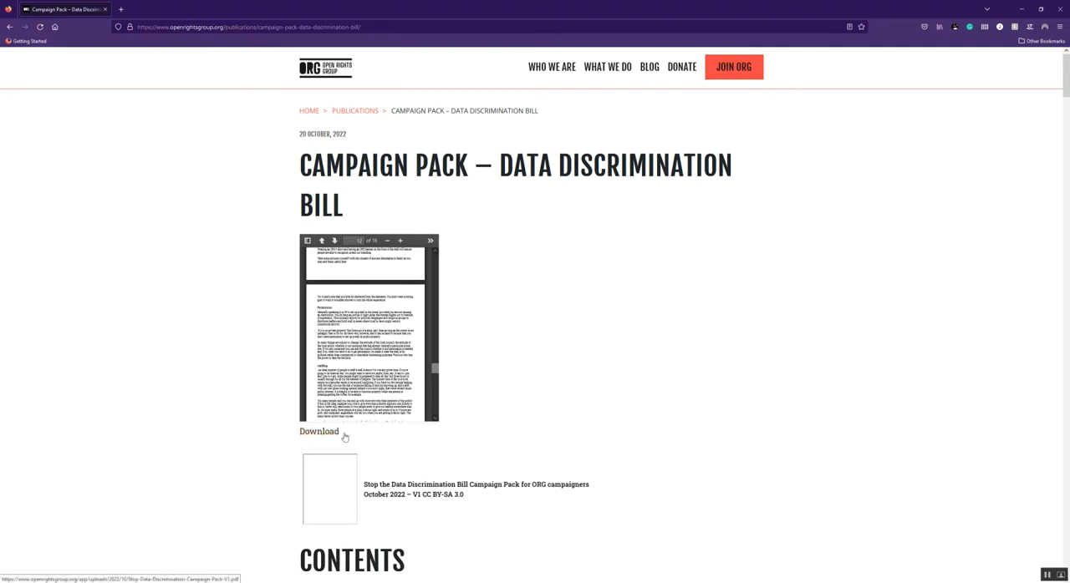
scroll(down, 3)
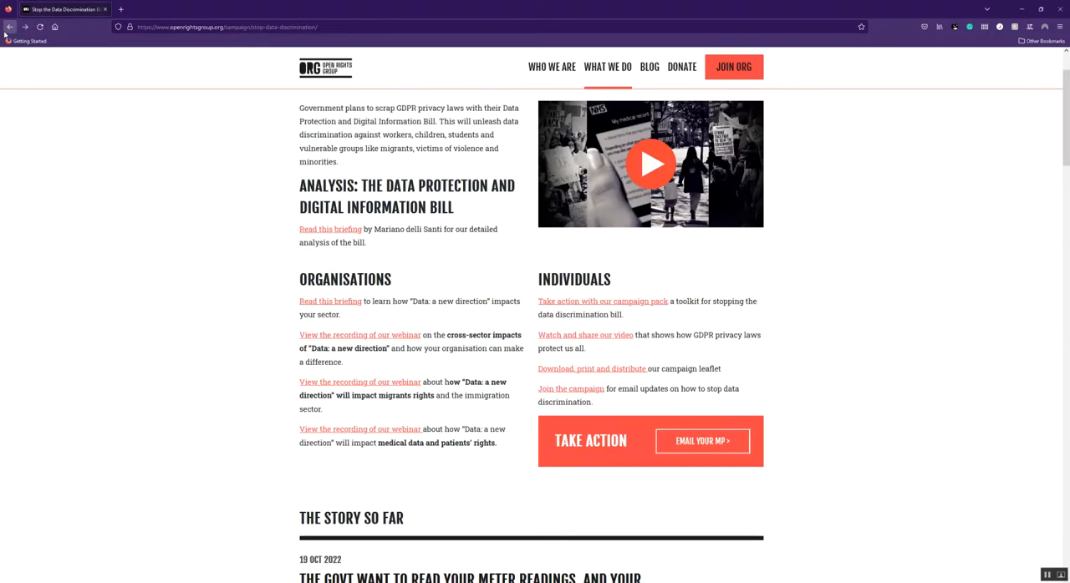
mouse_move(385, 64)
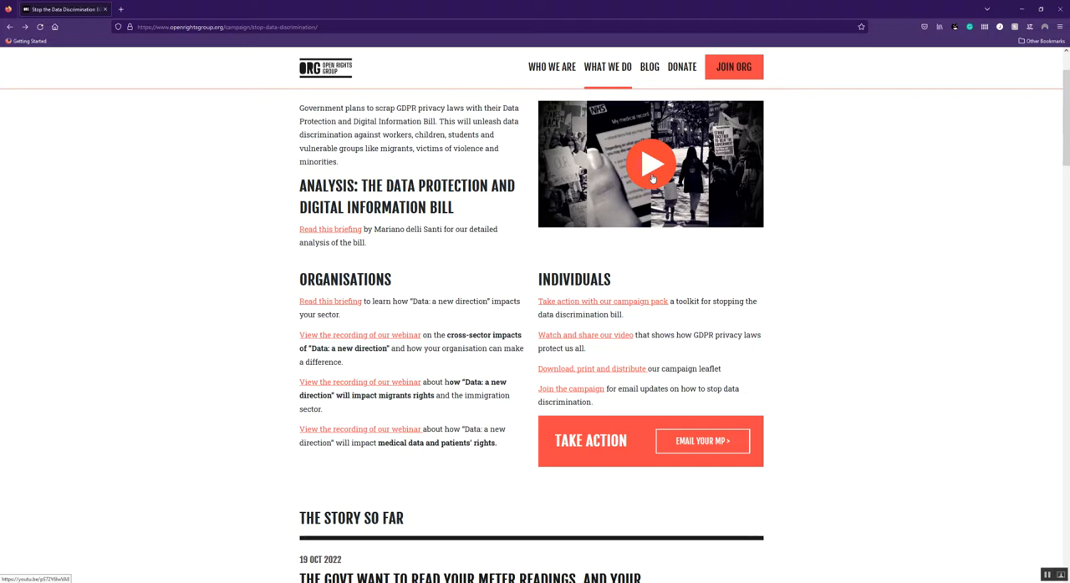
mouse_move(551, 364)
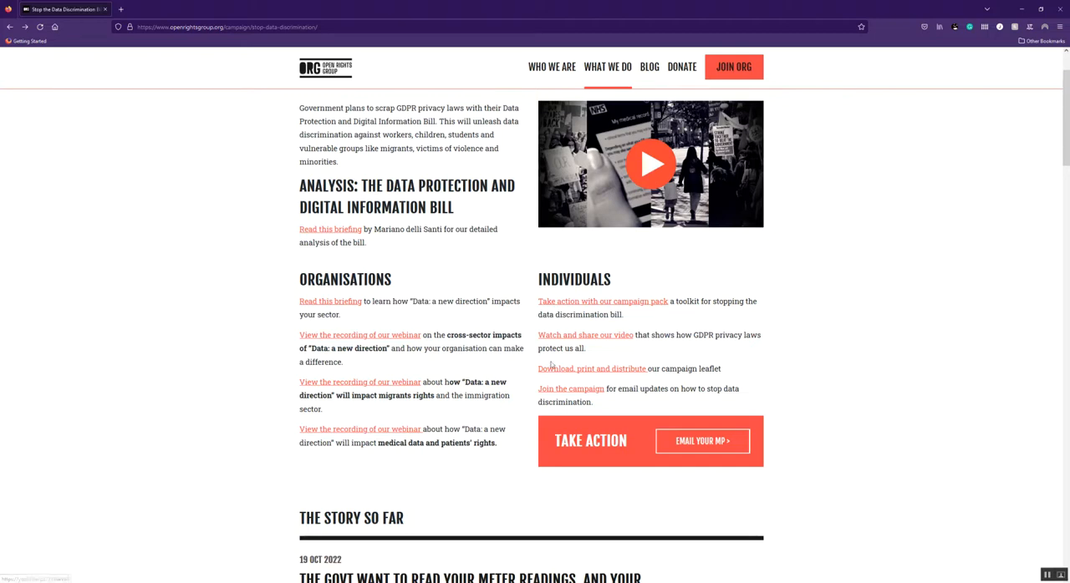
mouse_move(585, 368)
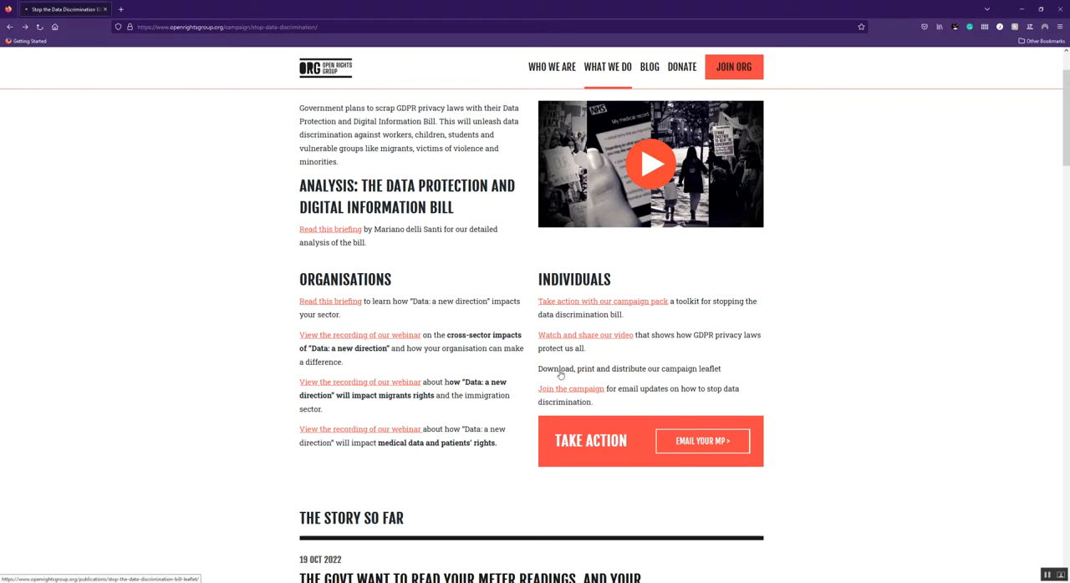
- Follow the 'Download, print and distribute' link to the leaflet page
click(628, 369)
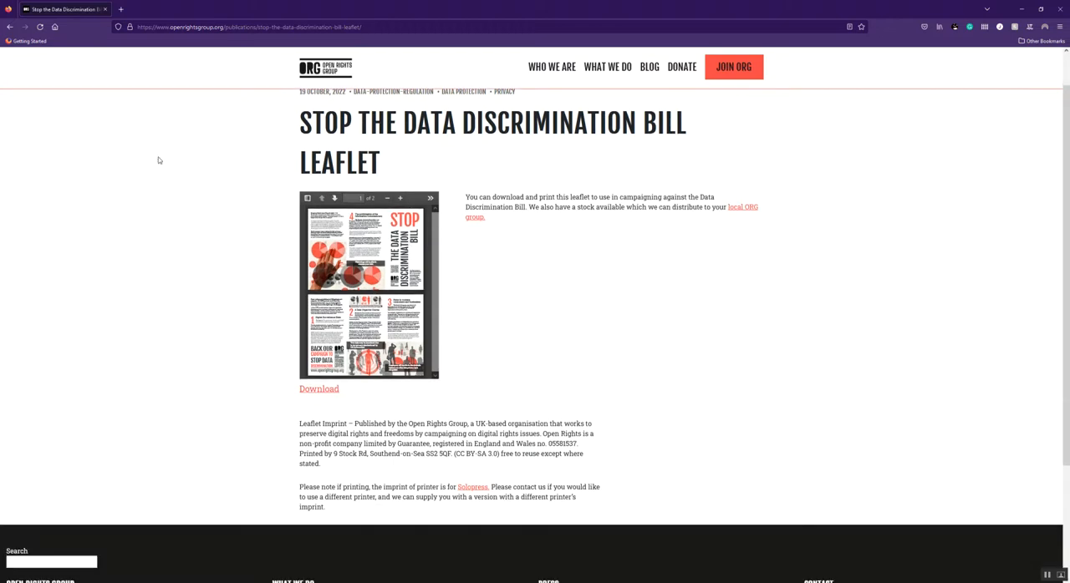
mouse_move(9, 27)
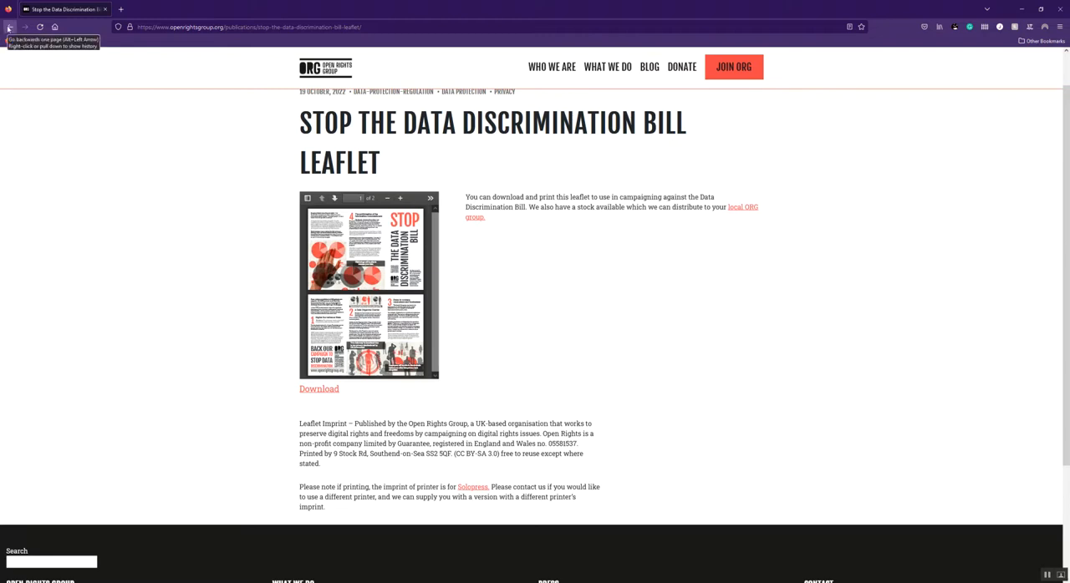
- Go back to the campaign page and open the EMAIL YOUR MP form
click(9, 27)
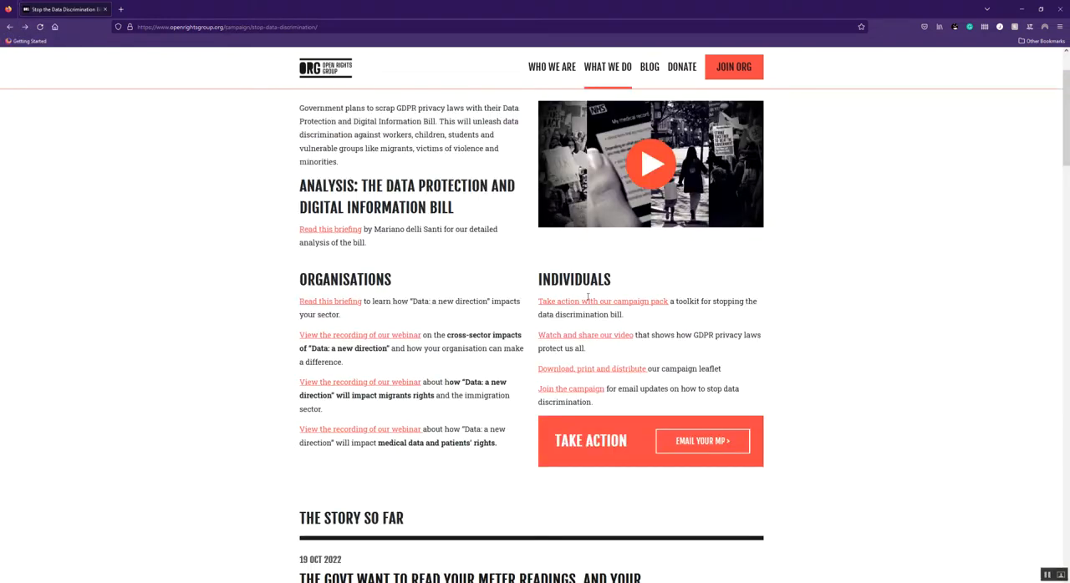
scroll(down, 3)
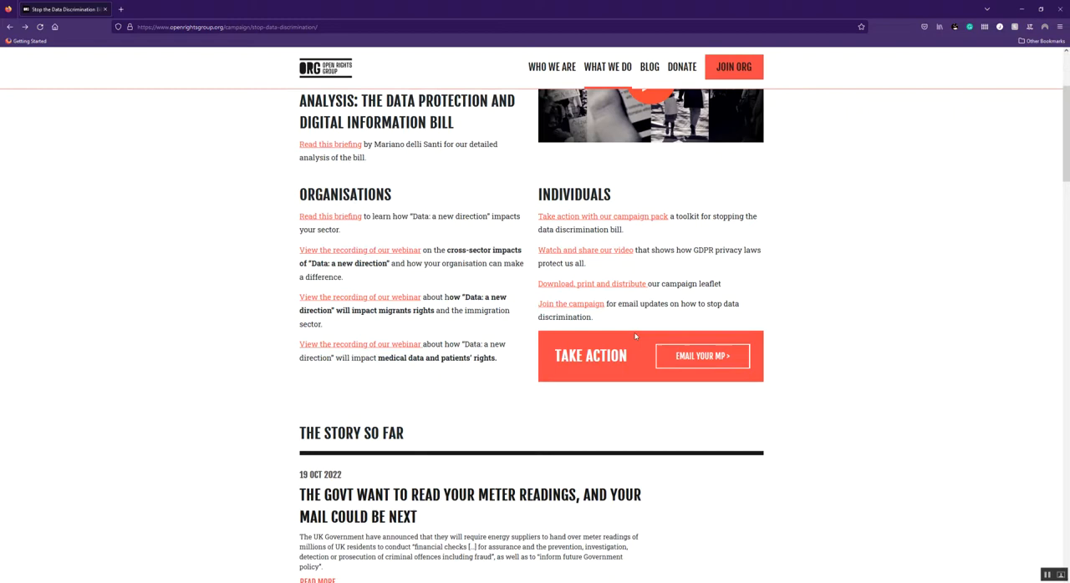
mouse_move(630, 338)
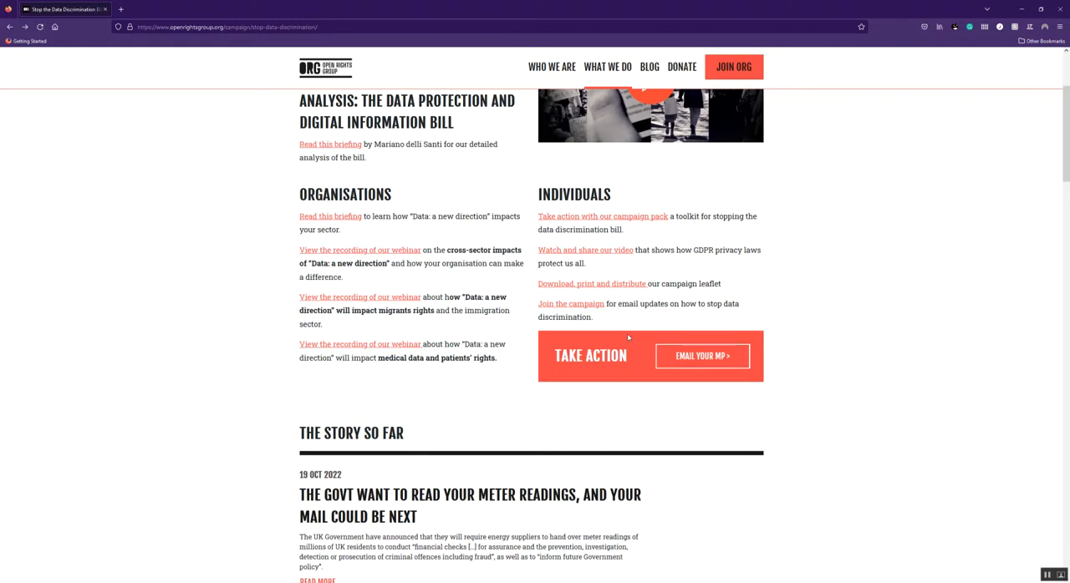
click(702, 356)
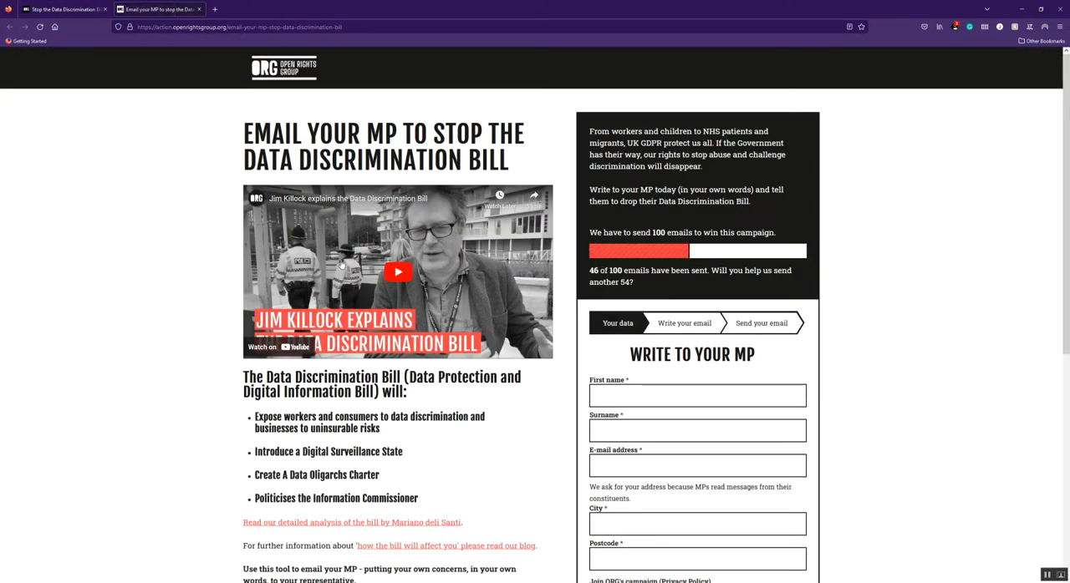
- Scroll through the Email your MP form, then return to the campaign page top
scroll(down, 3)
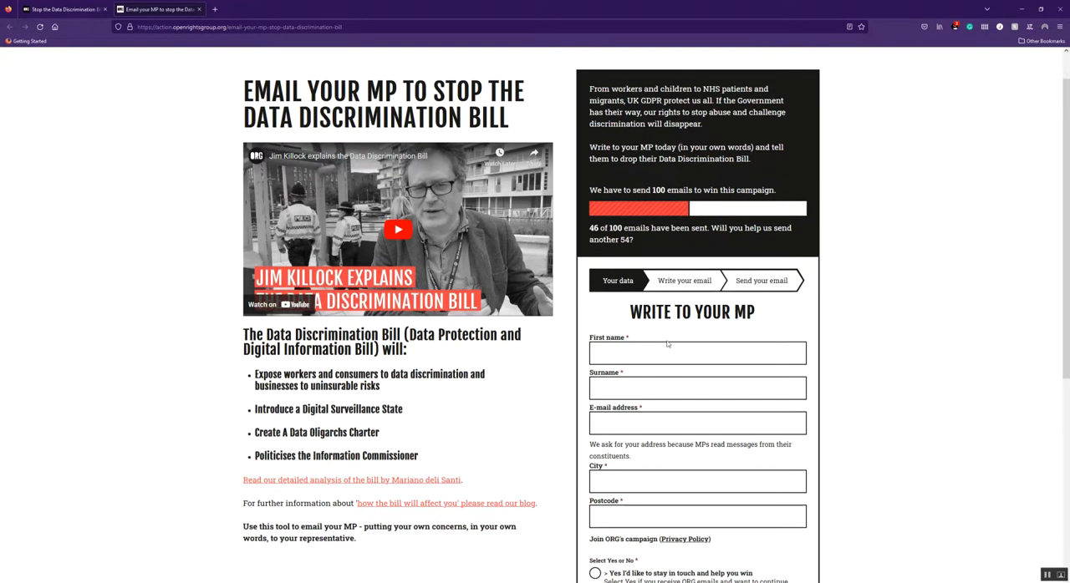
scroll(down, 3)
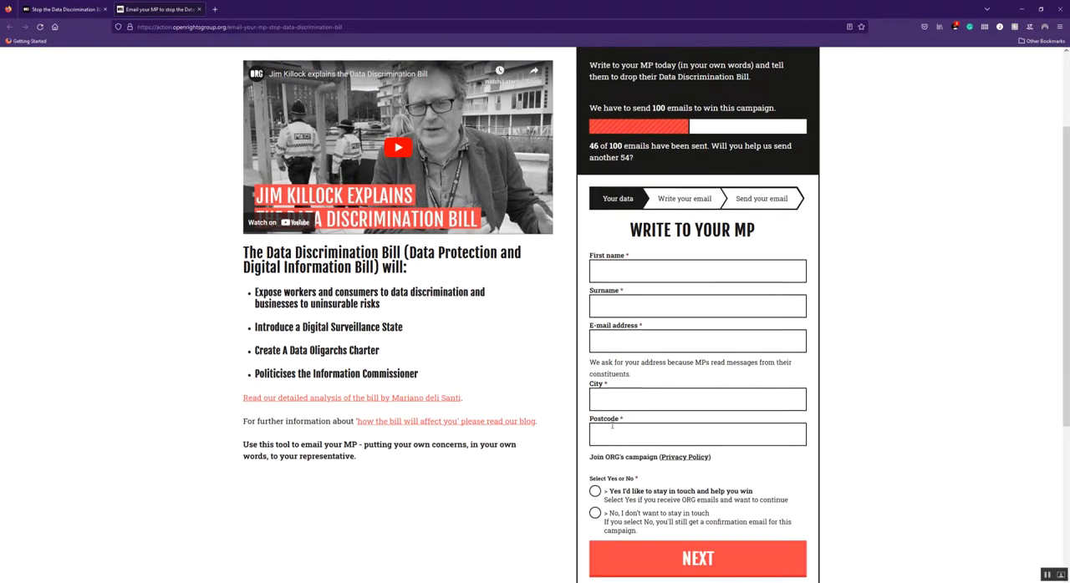
scroll(down, 3)
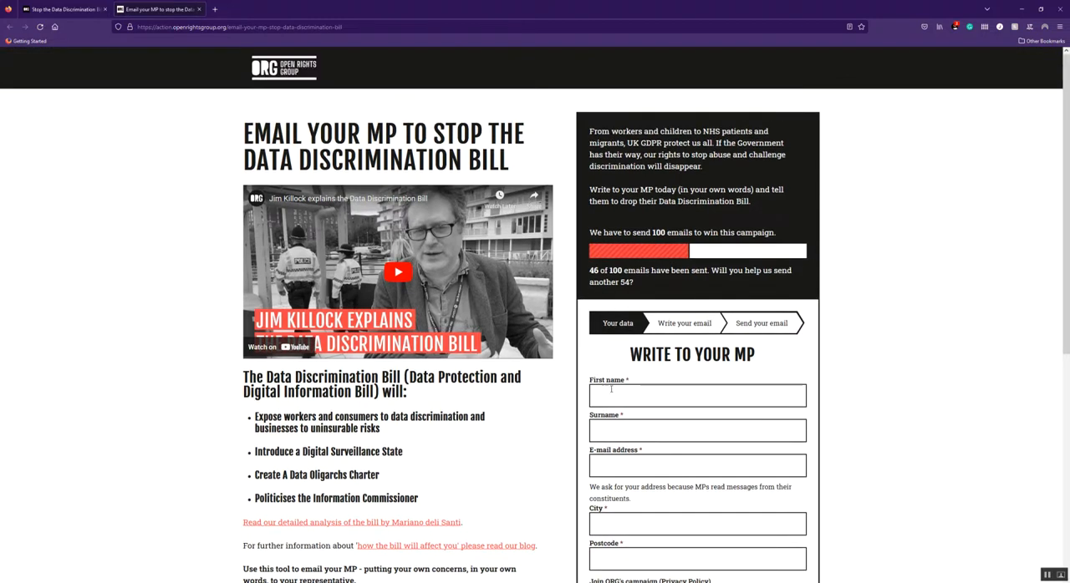
scroll(down, 3)
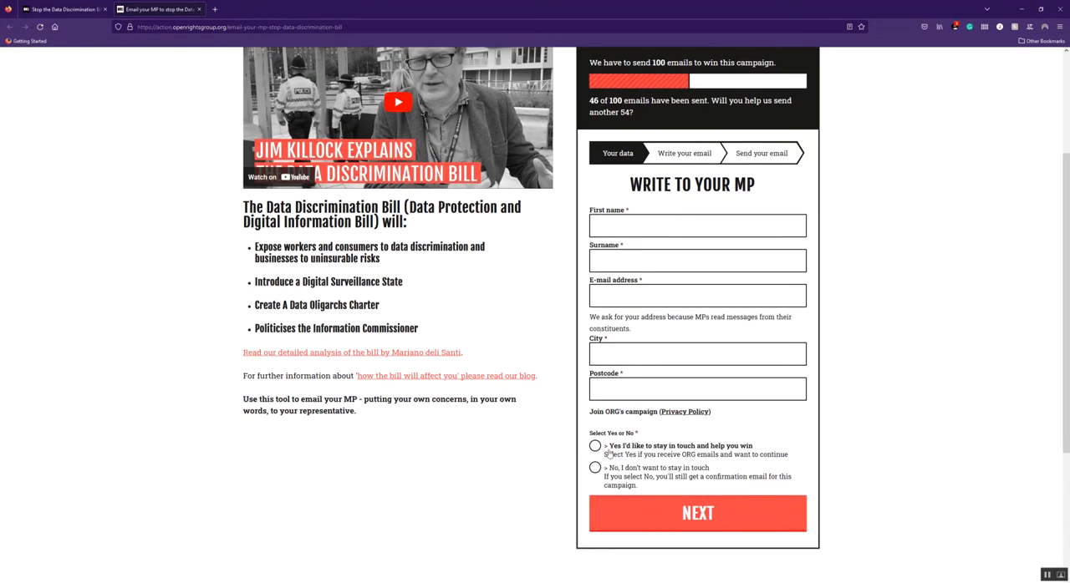
mouse_move(564, 451)
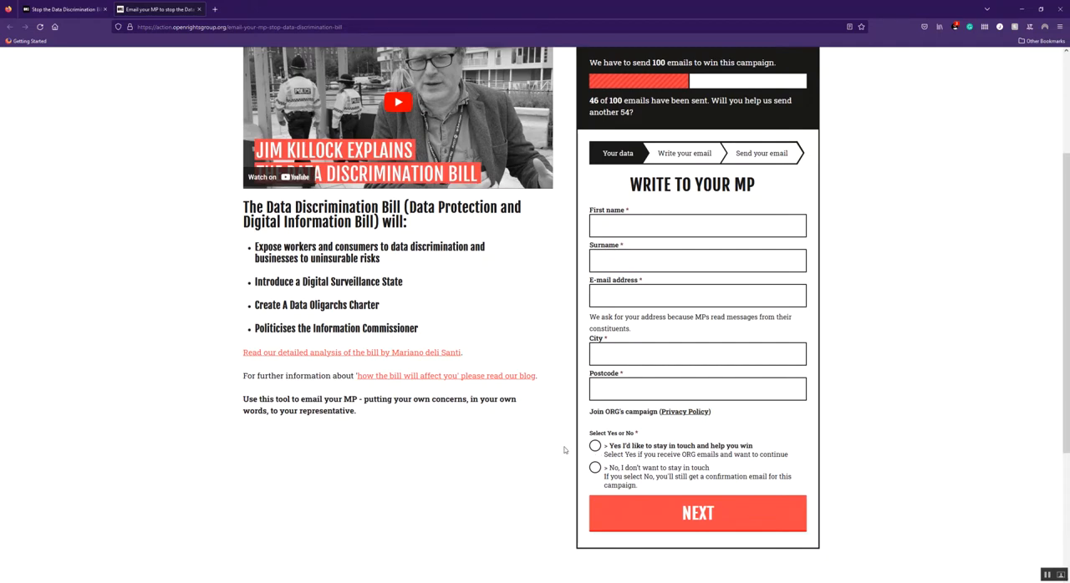
mouse_move(496, 360)
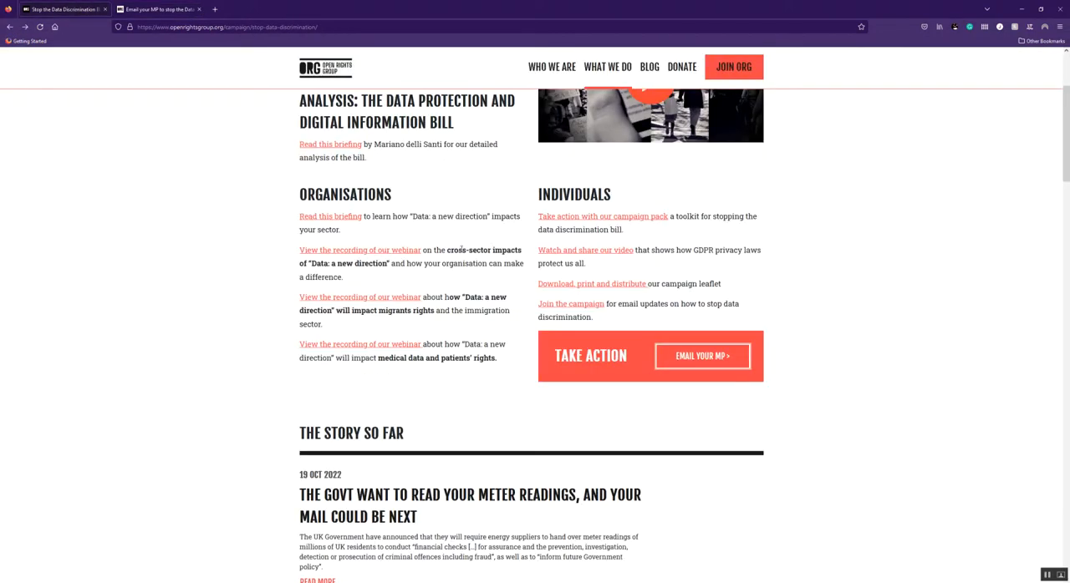
scroll(up, 3)
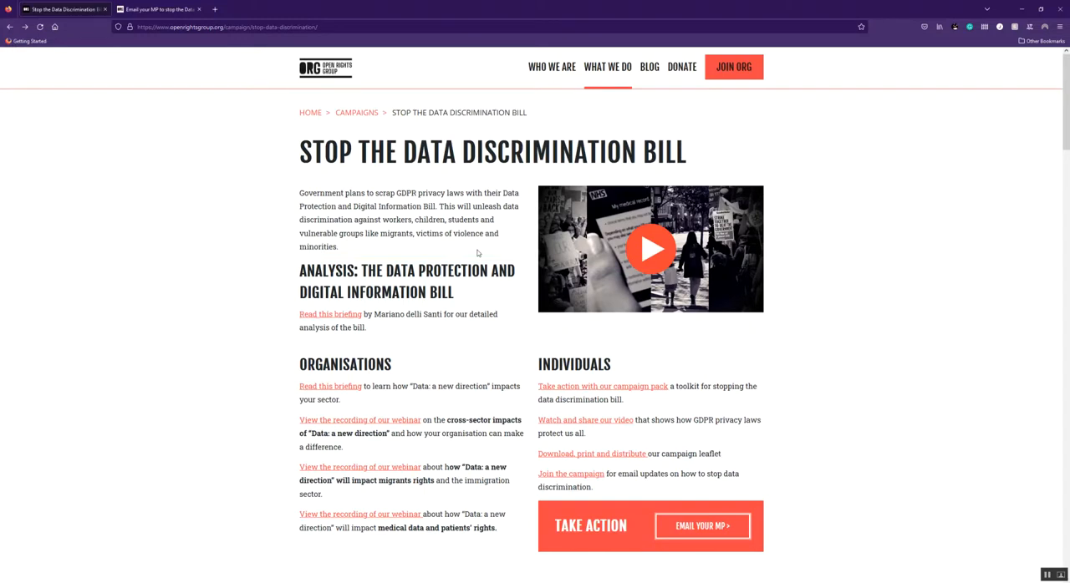